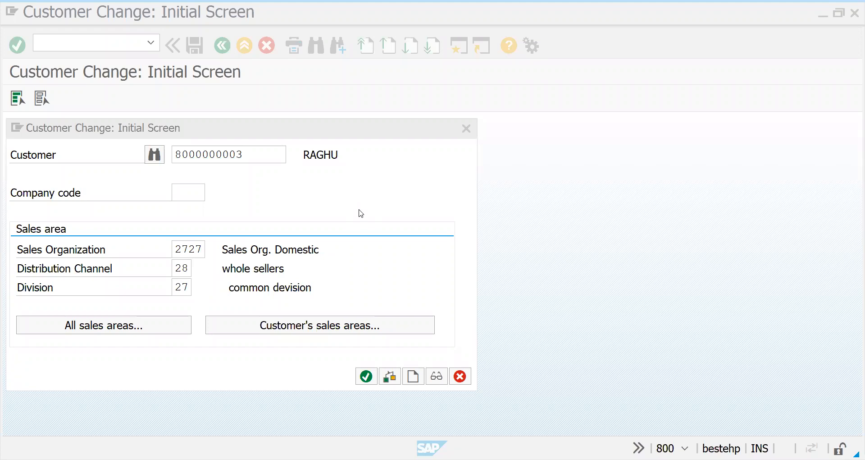
mouse_move(143, 323)
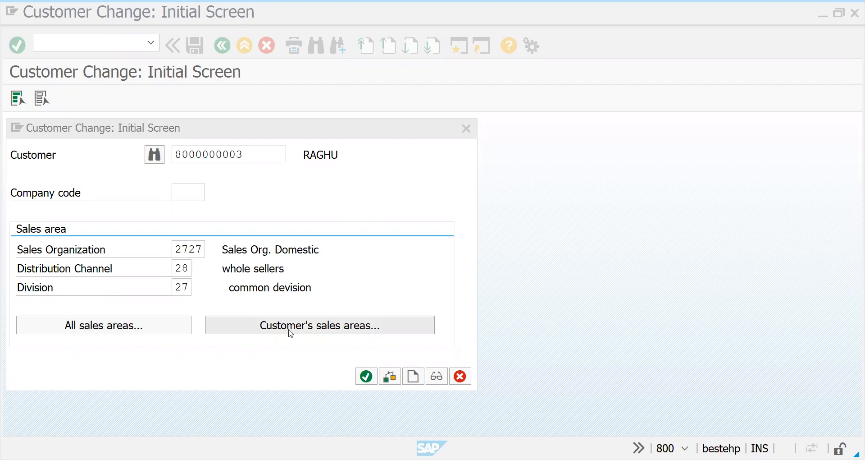
mouse_move(274, 238)
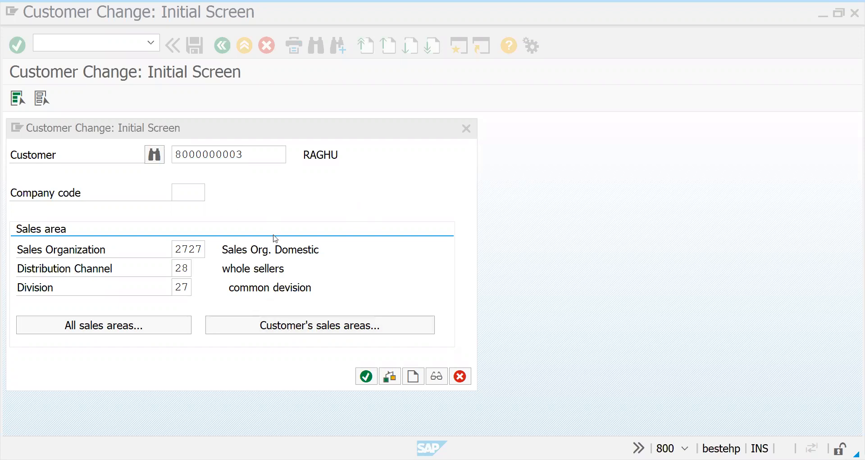
mouse_move(242, 222)
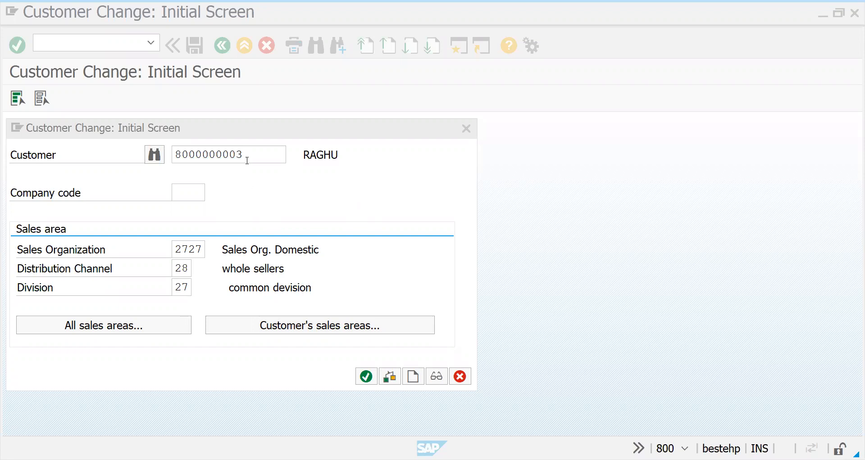
click(226, 154)
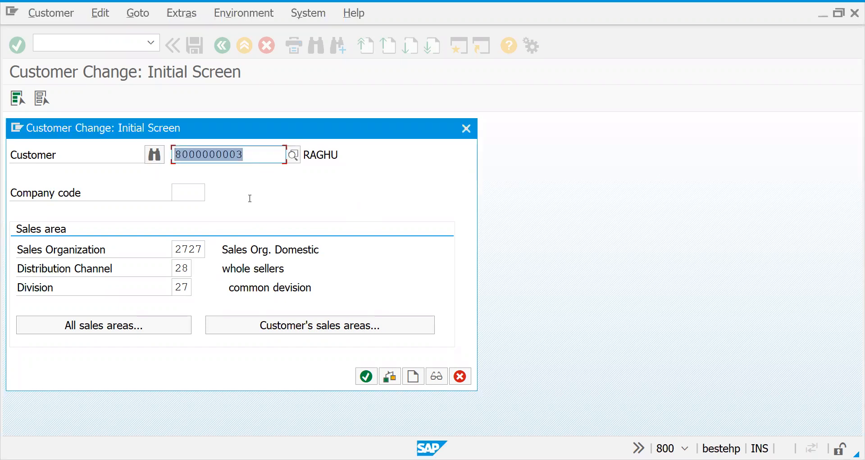
click(229, 154)
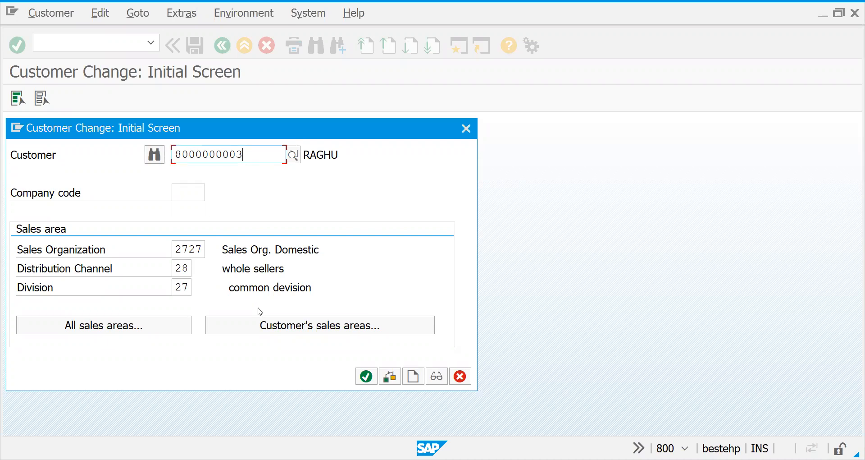
mouse_move(115, 283)
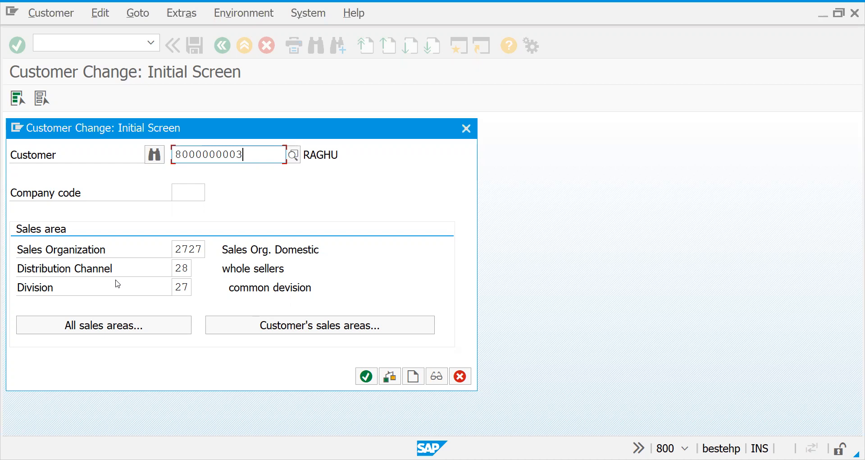
mouse_move(206, 228)
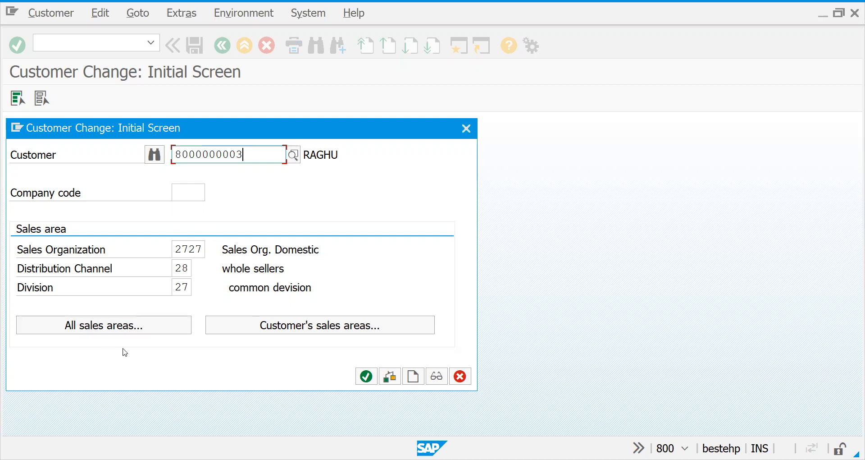
mouse_move(201, 329)
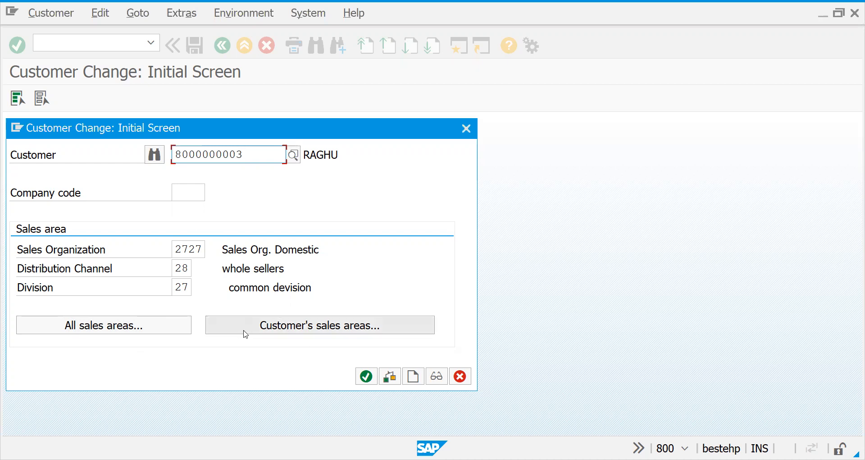
click(319, 325)
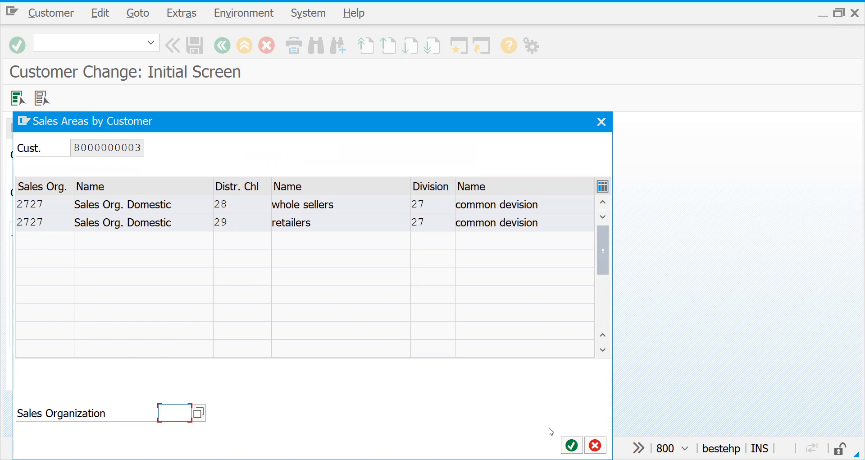
mouse_move(572, 445)
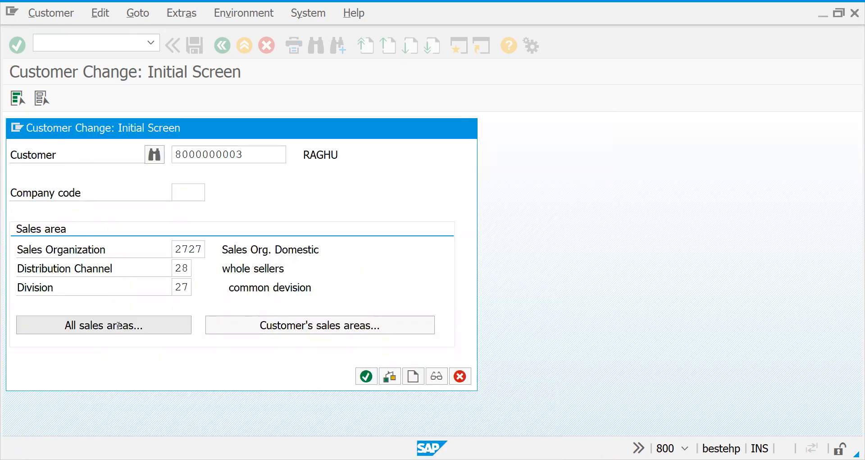
click(103, 325)
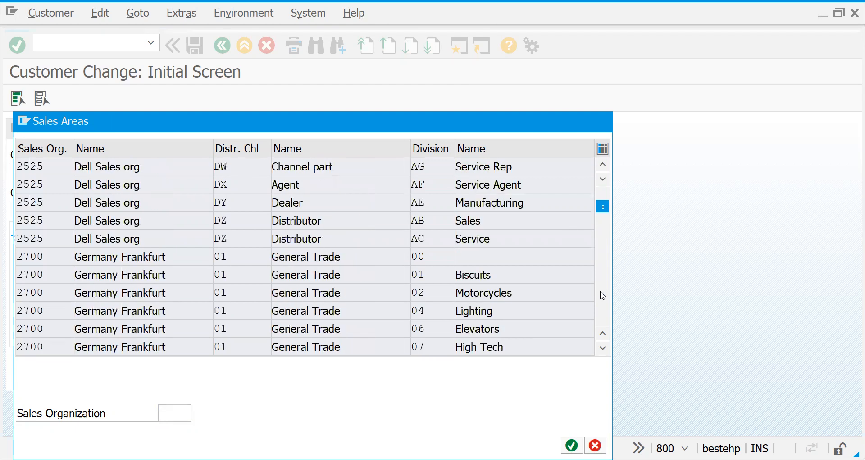
scroll(down, 3)
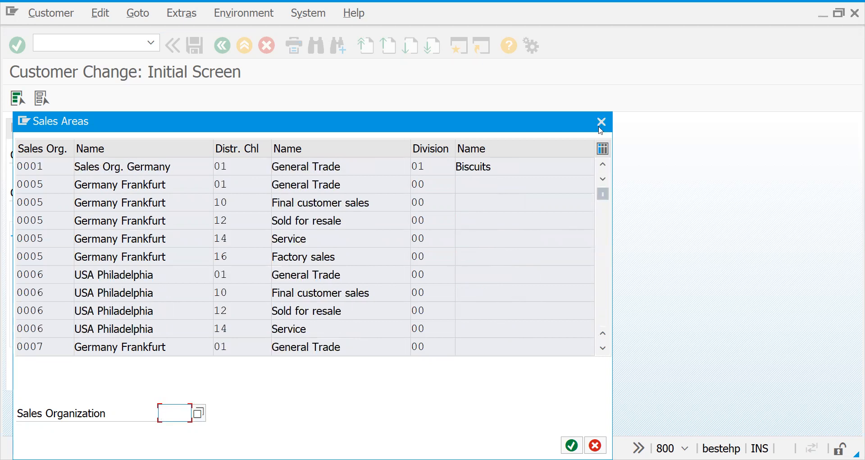
click(600, 121)
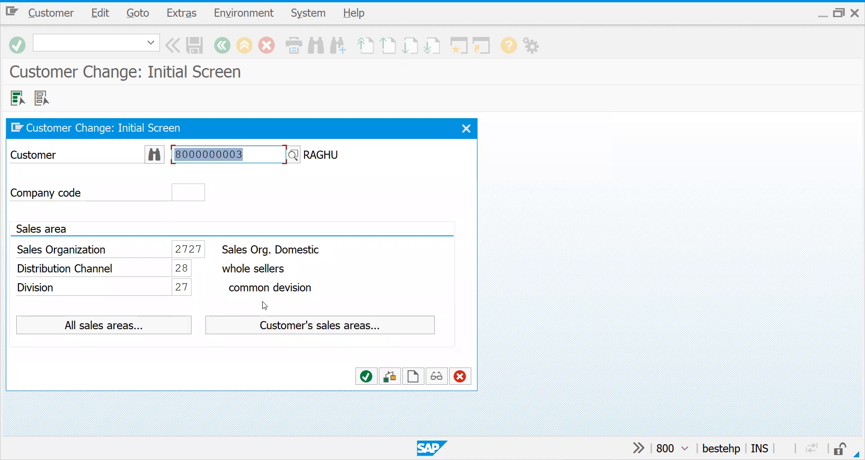
click(319, 325)
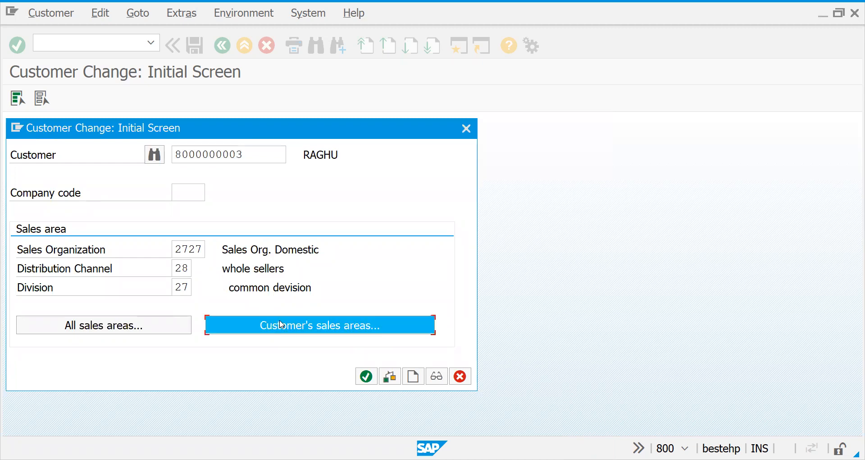
click(320, 324)
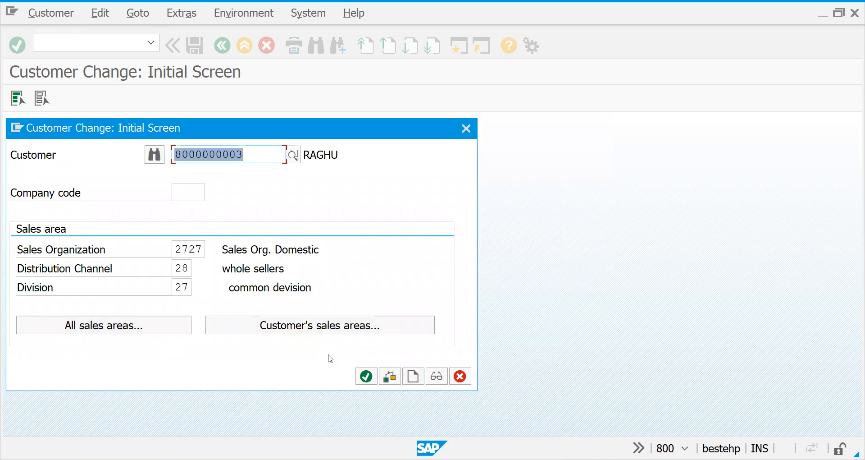
mouse_move(365, 377)
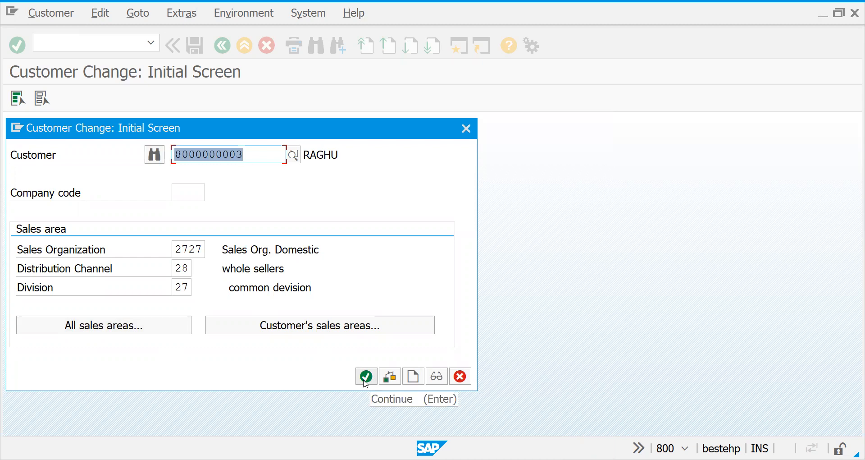
mouse_move(365, 280)
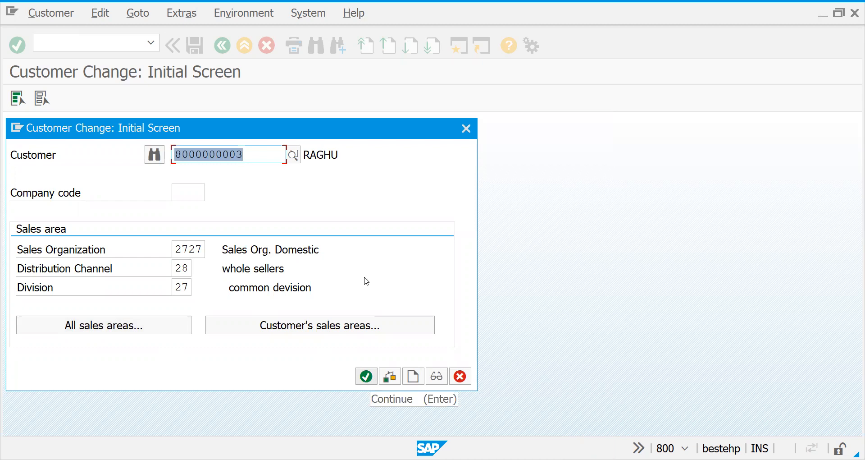